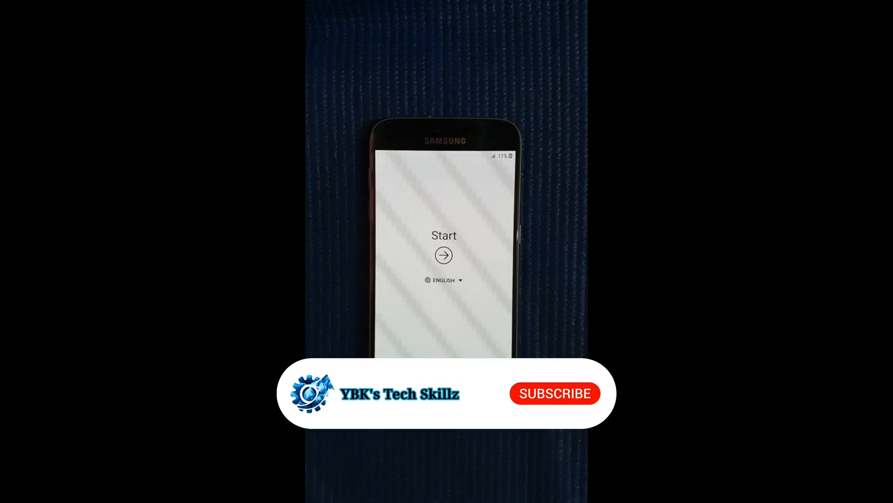
- Start setup, join the Cudy-02C4 GUEST Wi-Fi network and continue once connected
left_click(554, 393)
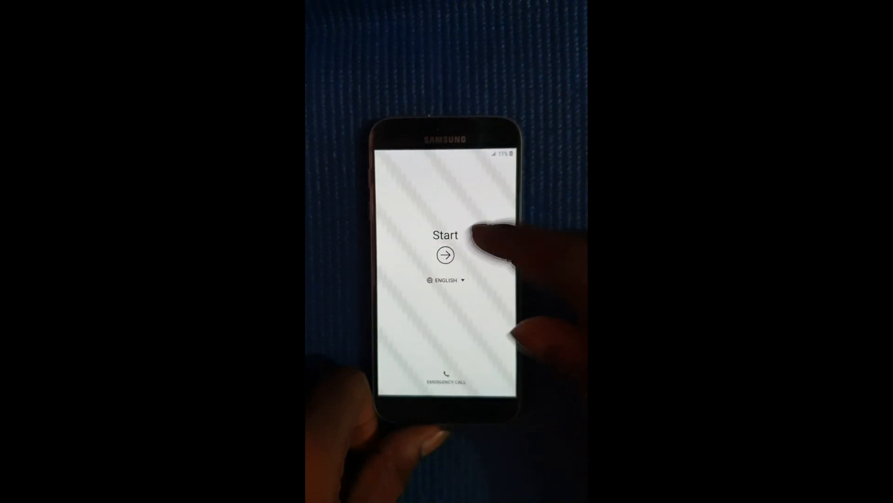
left_click(445, 255)
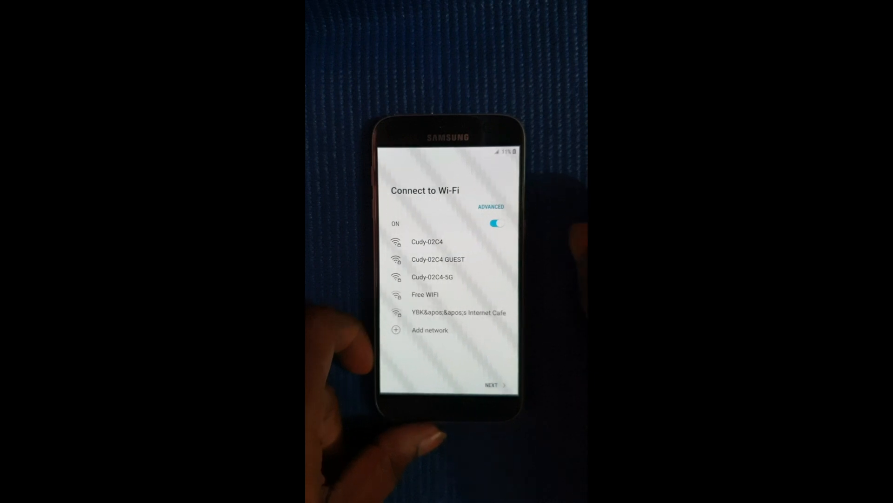
left_click(438, 260)
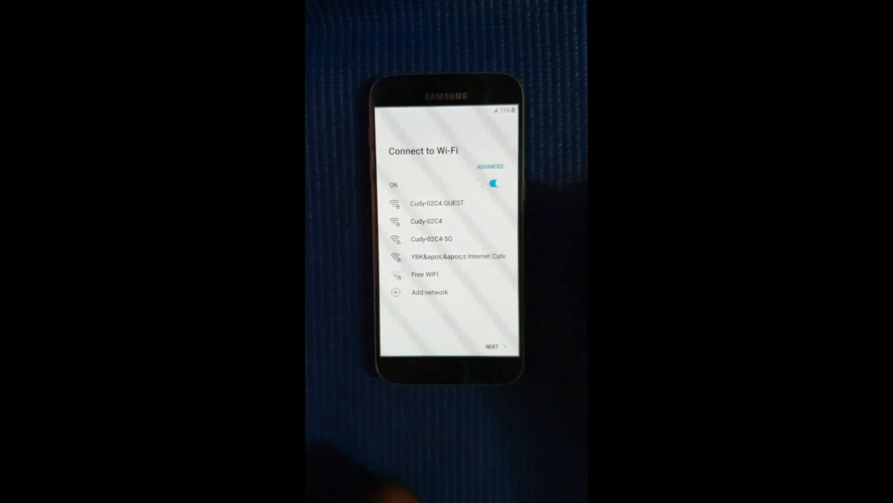
left_click(437, 203)
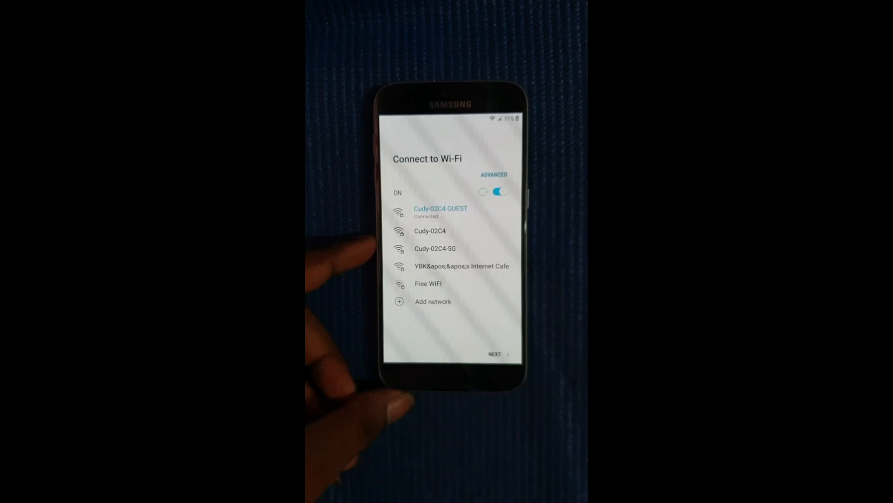
left_click(496, 353)
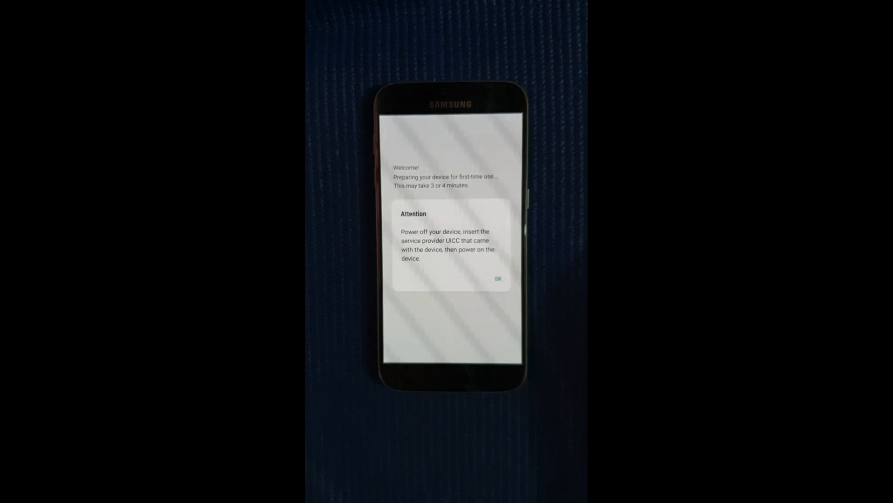
- Dismiss the SIM card Attention notice to reach Verify your account
left_click(498, 279)
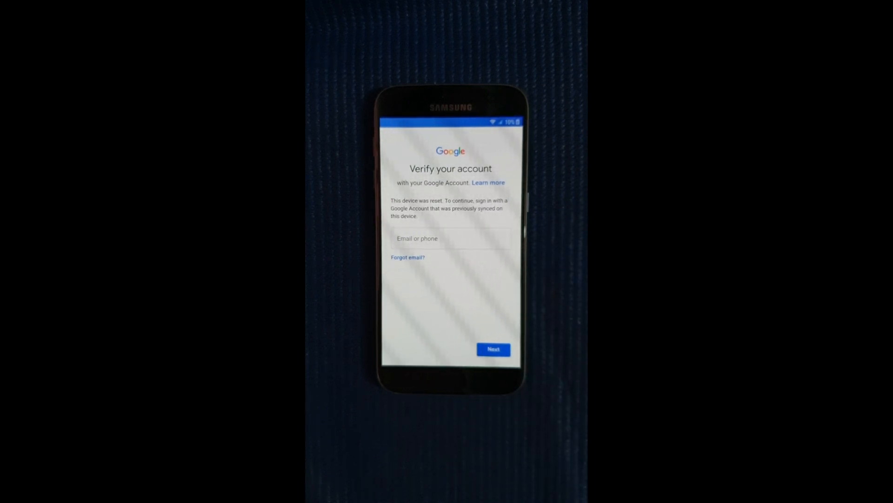
left_click(493, 349)
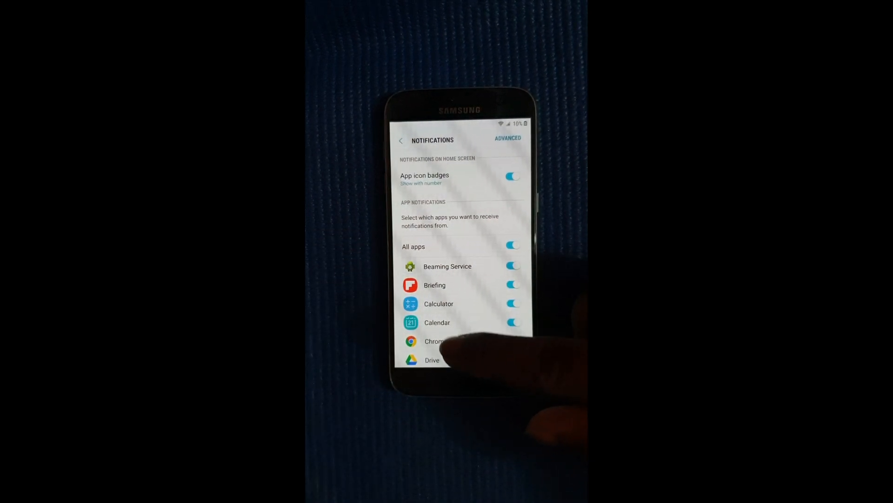
- Open YouTube's notification options, then its settings and the About page
scroll("up", 3)
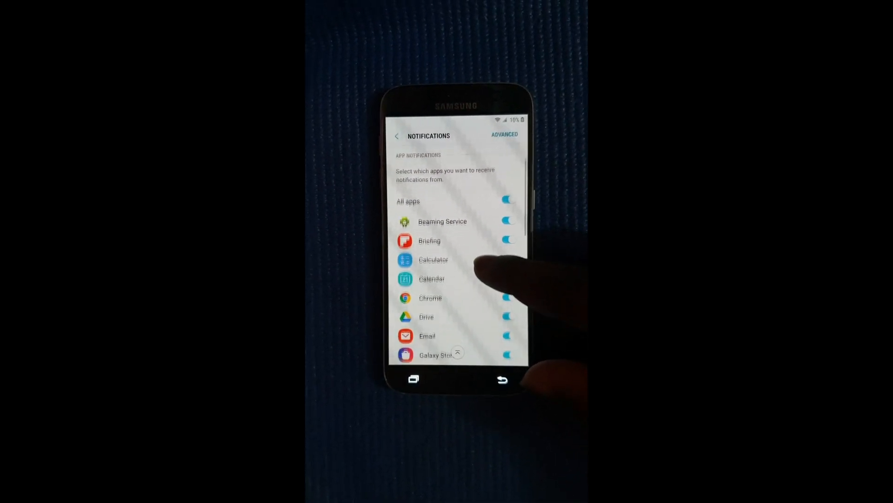
scroll("down", 3)
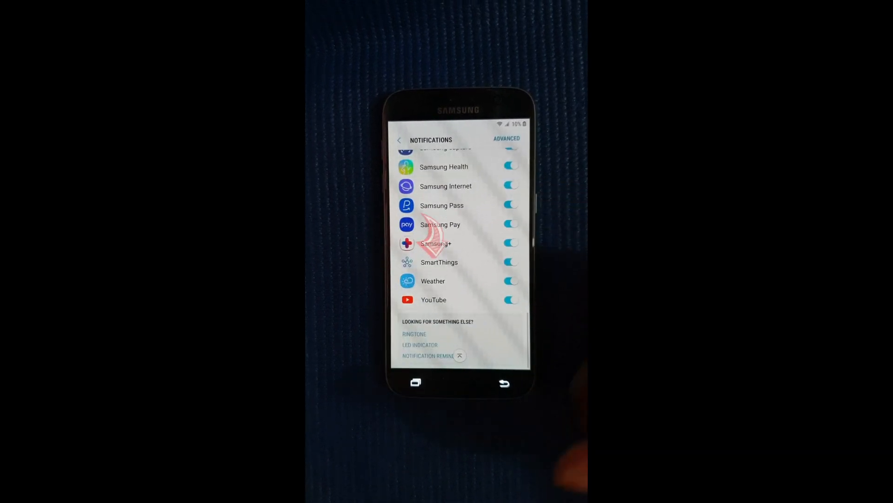
left_click(433, 299)
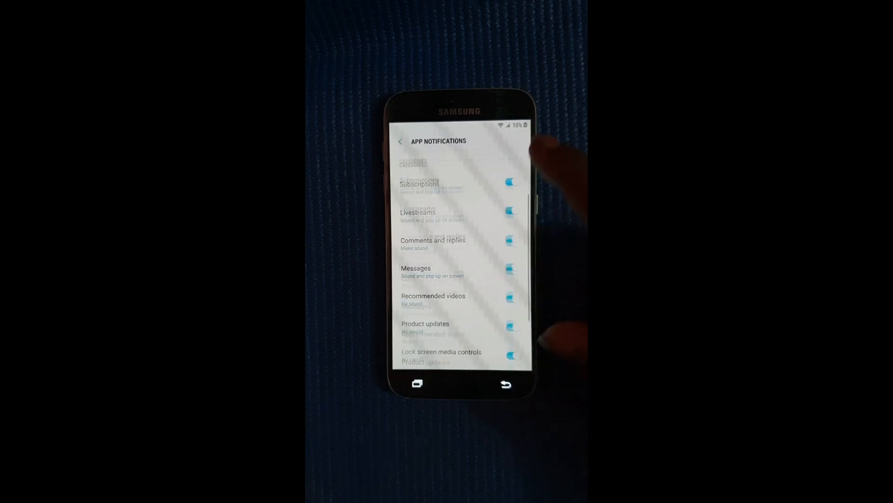
scroll("down", 3)
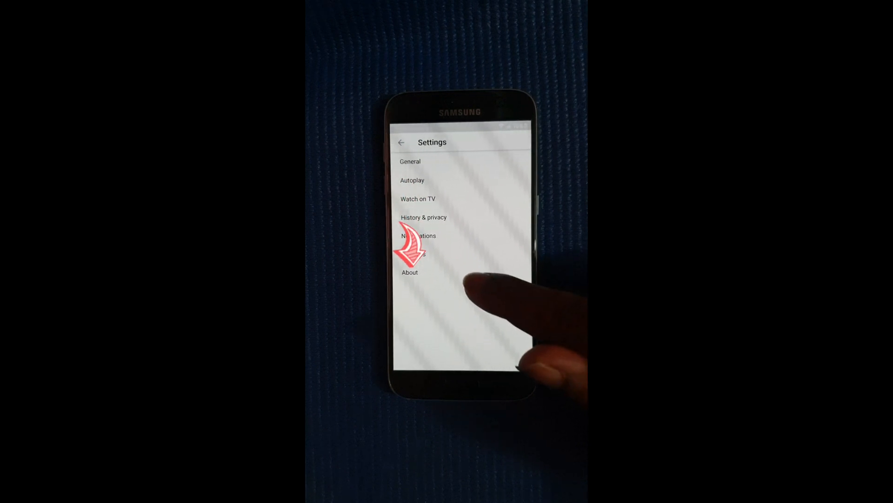
left_click(410, 272)
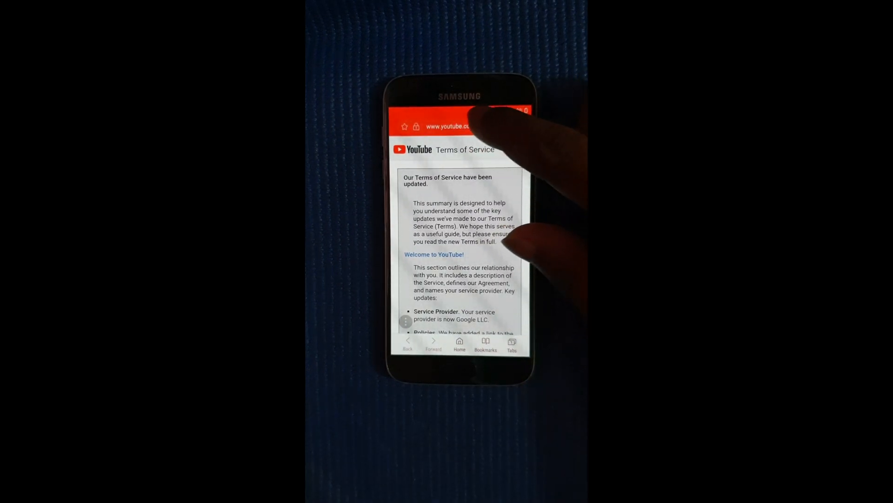
- Search Google for 'vnrom' from the Samsung Internet address bar
left_click(453, 126)
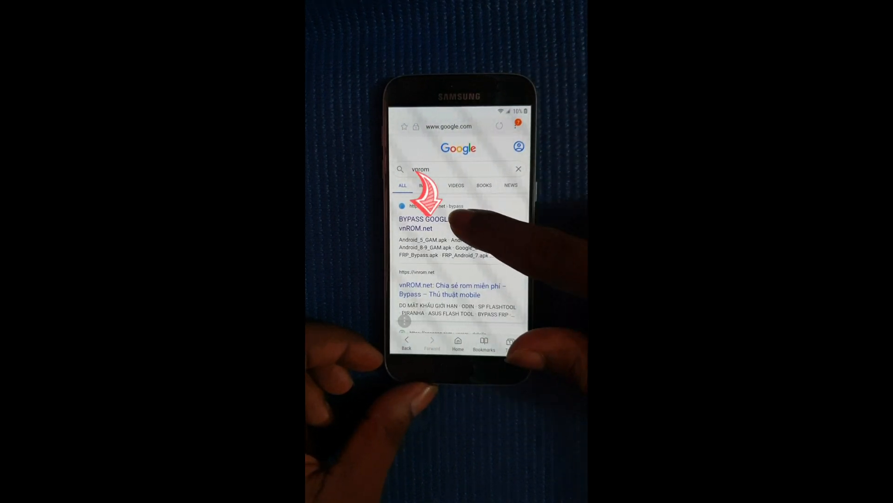
- Open the vnROM.net result and install the Google Account Manager apk
left_click(422, 223)
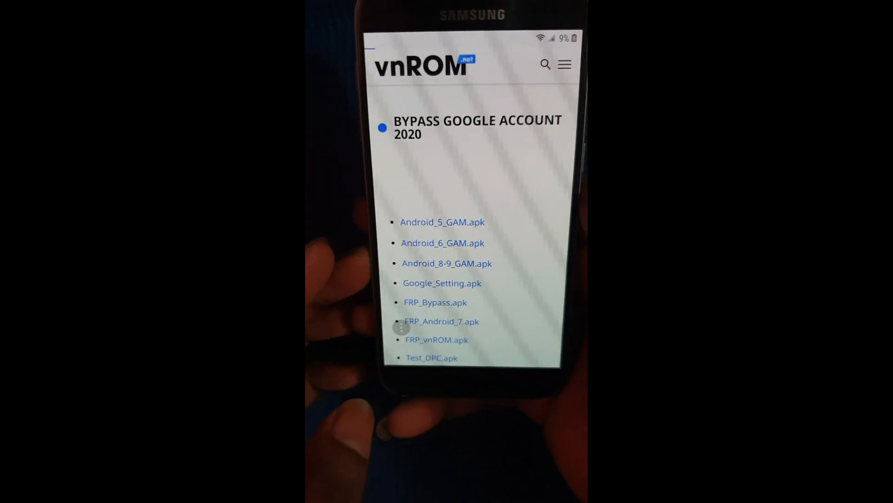
left_click(442, 243)
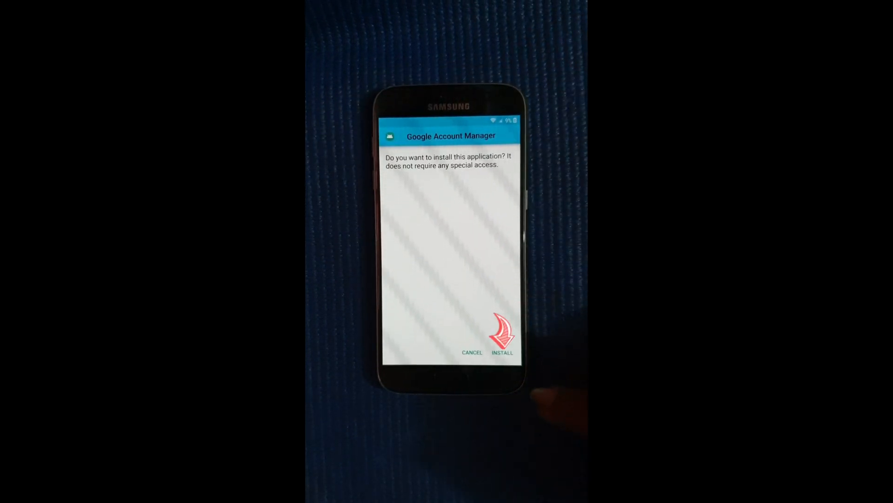
left_click(502, 351)
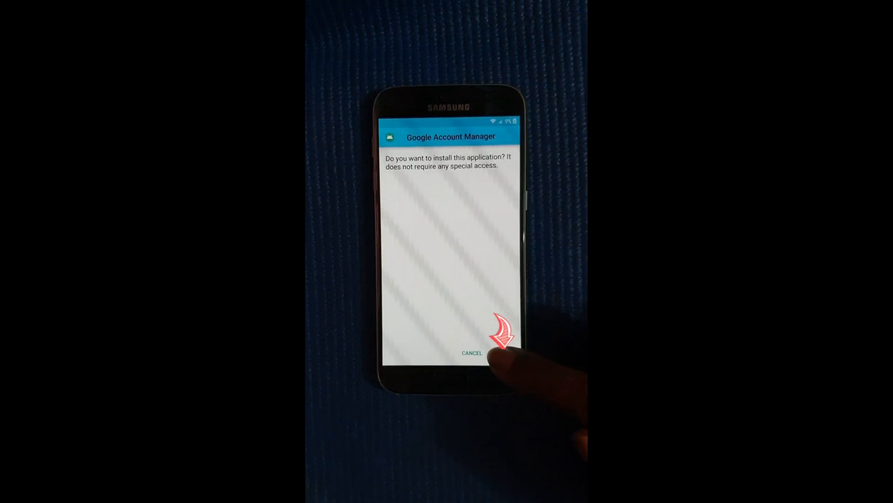
left_click(495, 352)
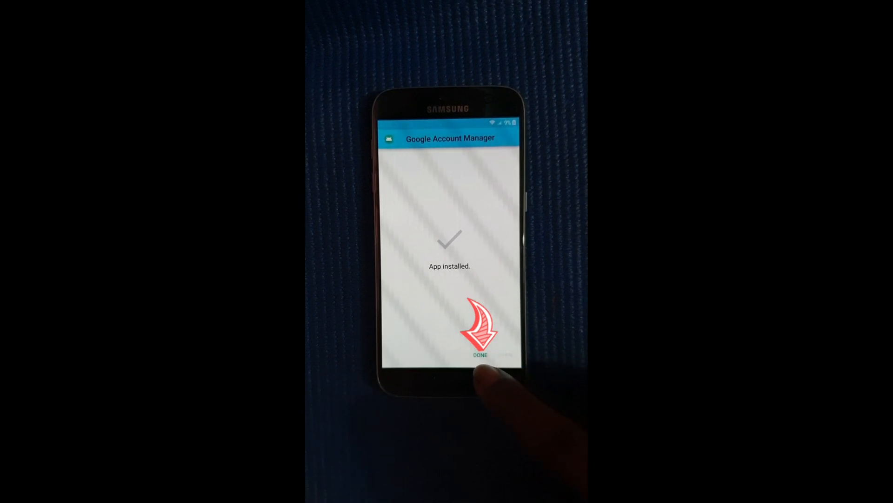
left_click(481, 342)
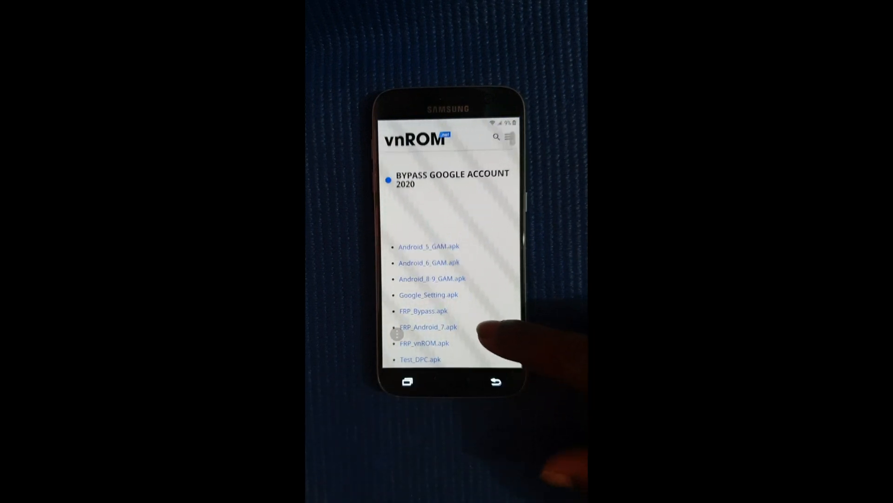
- Download QuickShortcutMaker.apk from vnROM, install it and launch the app
scroll("down", 3)
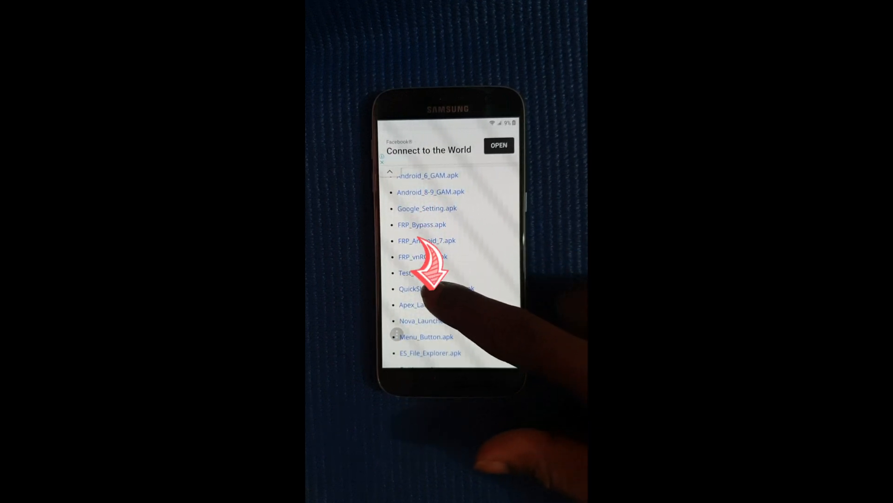
left_click(416, 287)
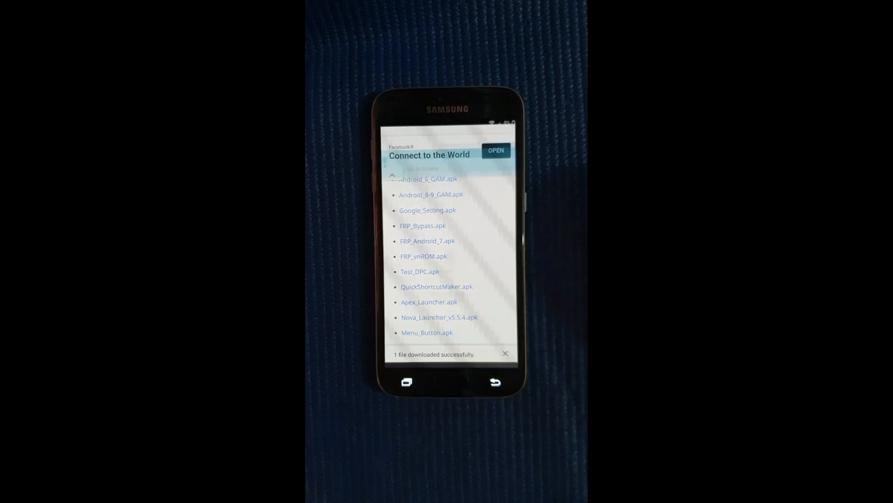
left_click(436, 287)
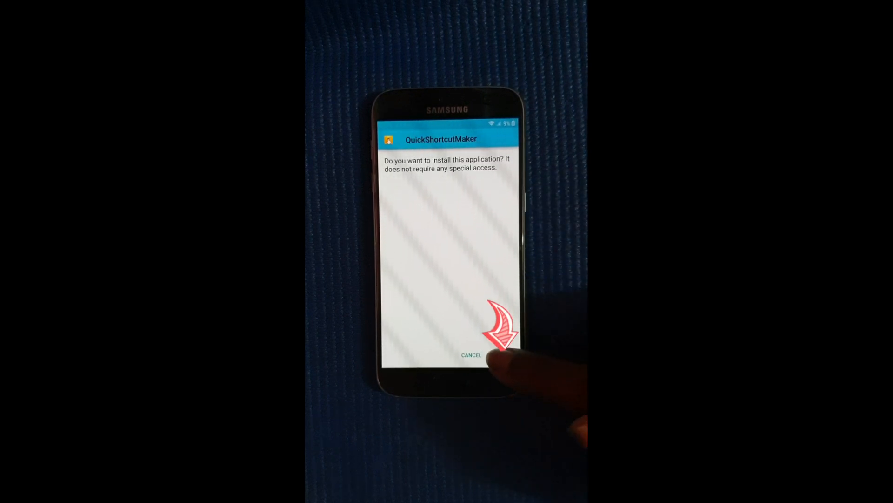
left_click(501, 355)
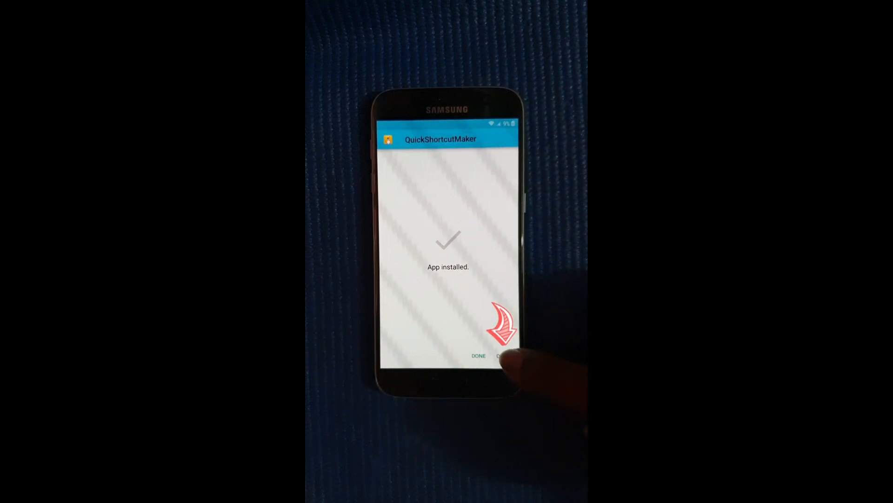
left_click(479, 355)
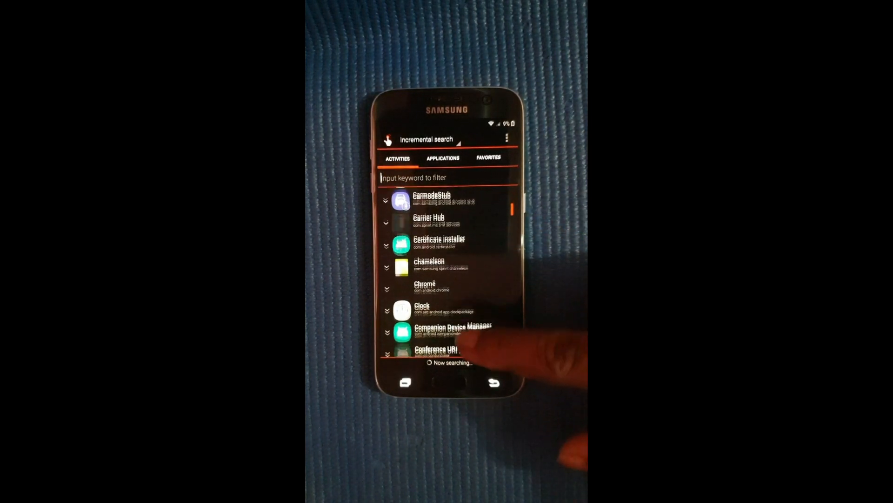
scroll("down", 3)
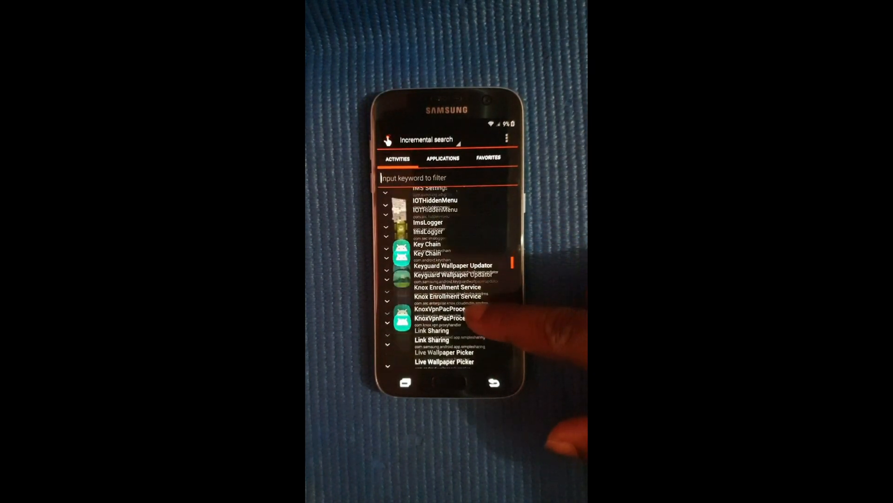
scroll("down", 3)
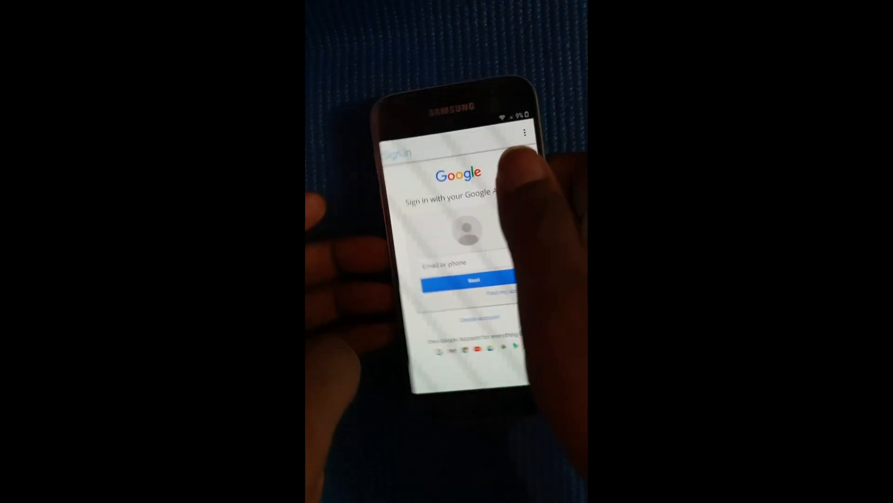
- Enter the Gmail address in the 'Email or phone' field and continue
left_click(456, 262)
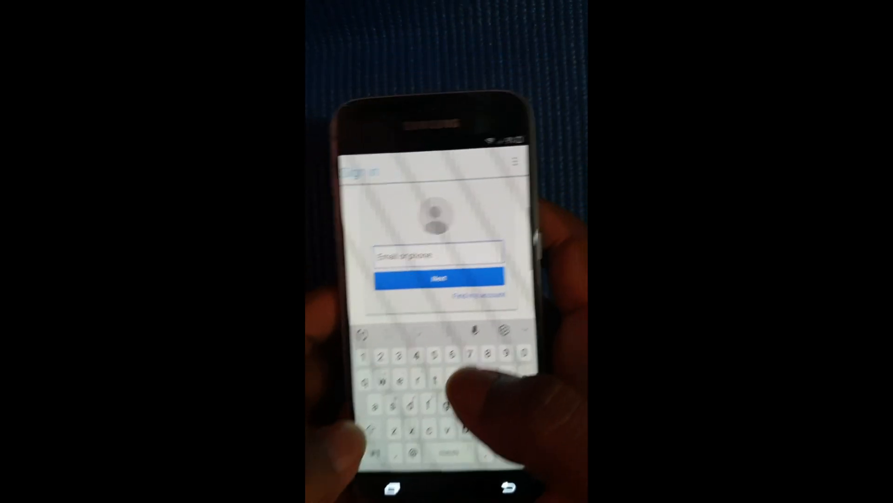
left_click(440, 277)
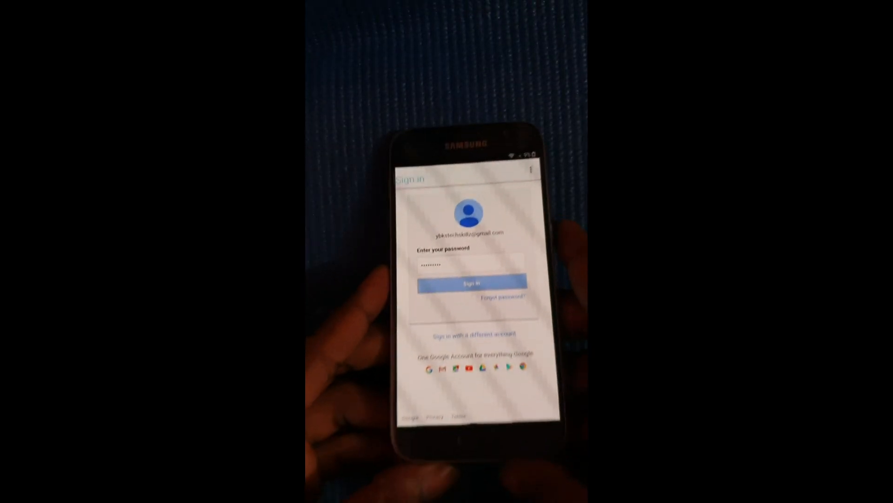
- Submit the account password and sign in to Google Account Manager
left_click(463, 284)
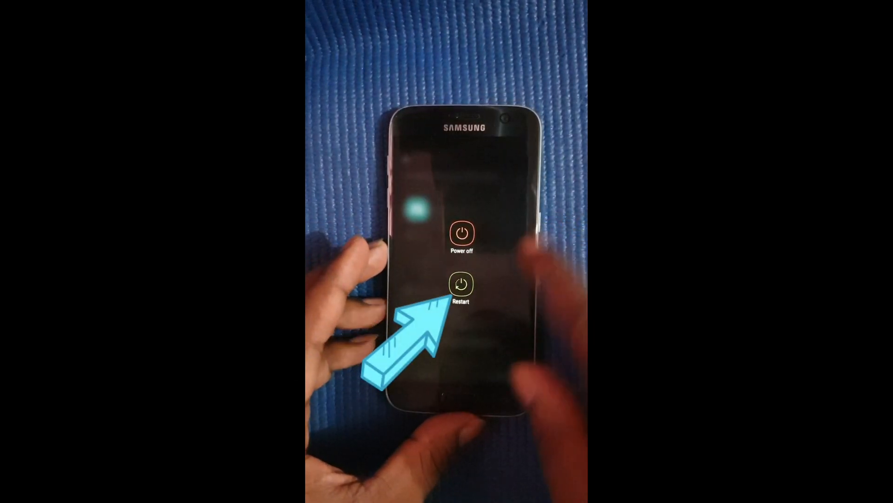
- Choose Restart from the Galaxy S7 power menu
left_click(461, 283)
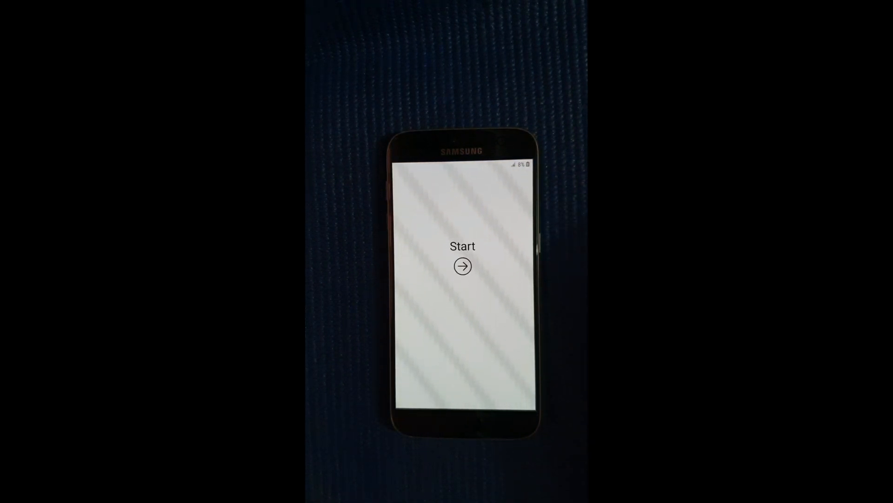
- Pass the welcome screen, rejoin Cudy-02C4 GUEST Wi-Fi and agree to the terms
left_click(462, 266)
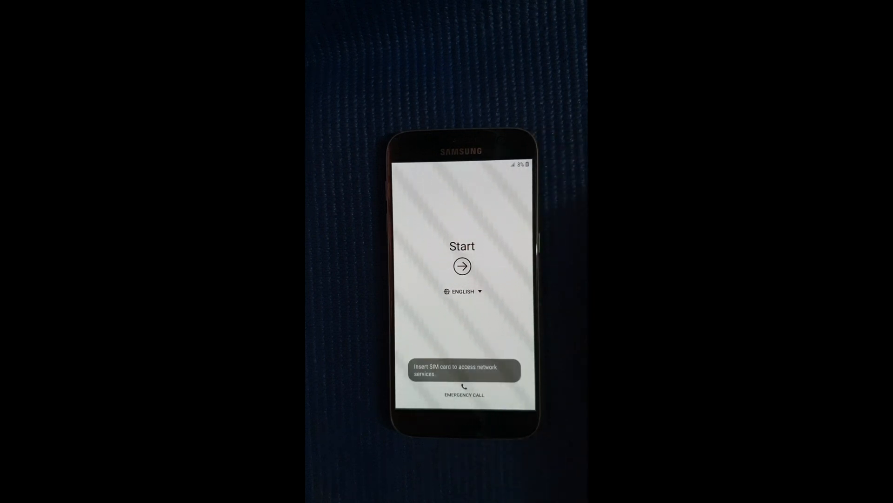
left_click(462, 266)
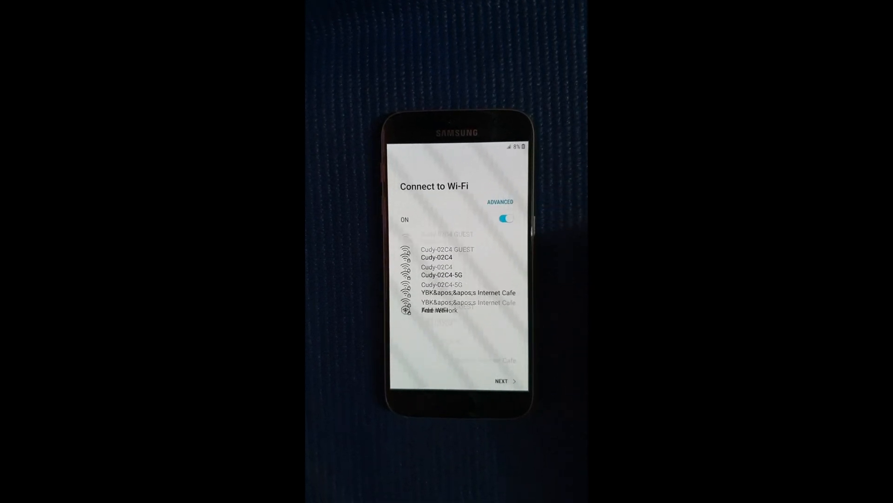
left_click(448, 234)
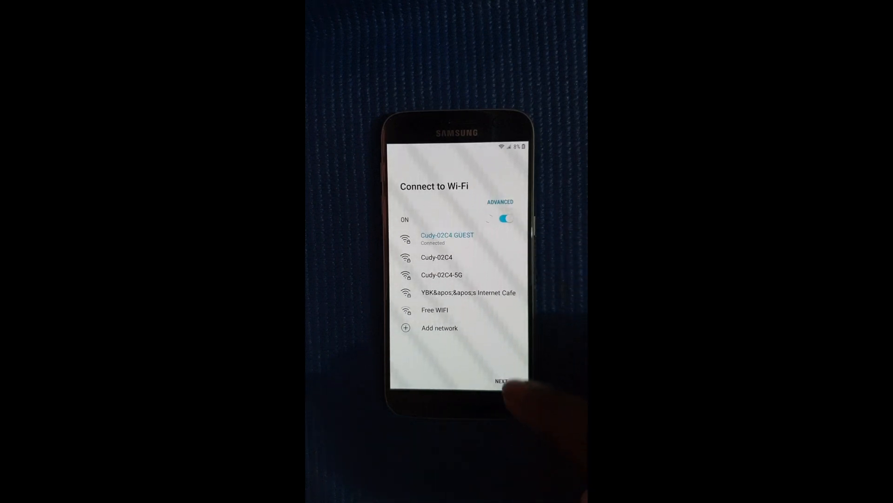
left_click(501, 381)
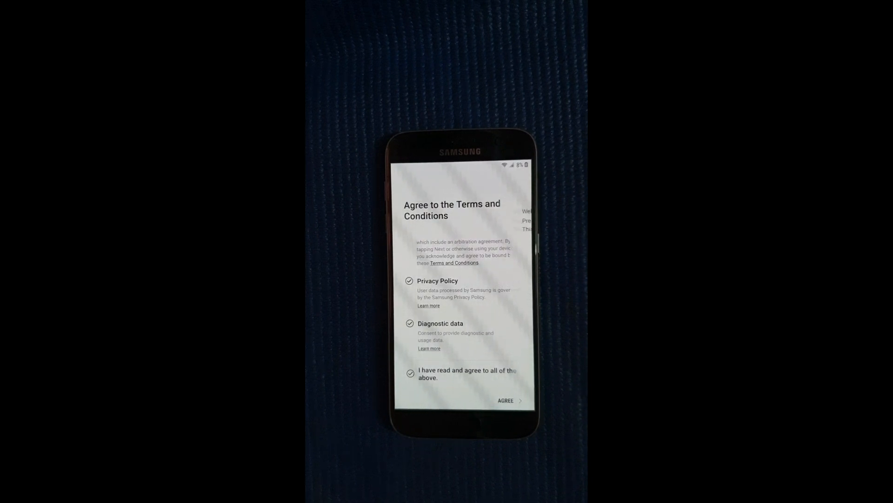
left_click(506, 400)
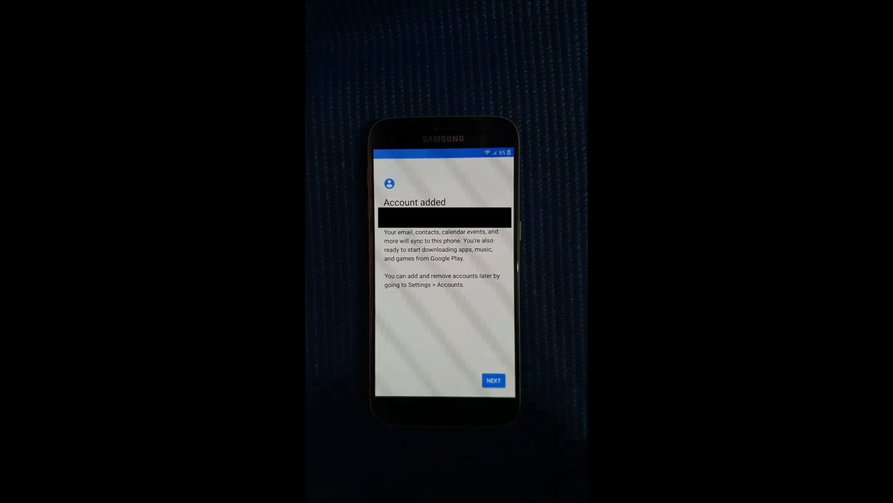
- Continue past the Account added and No backups found screens
left_click(493, 381)
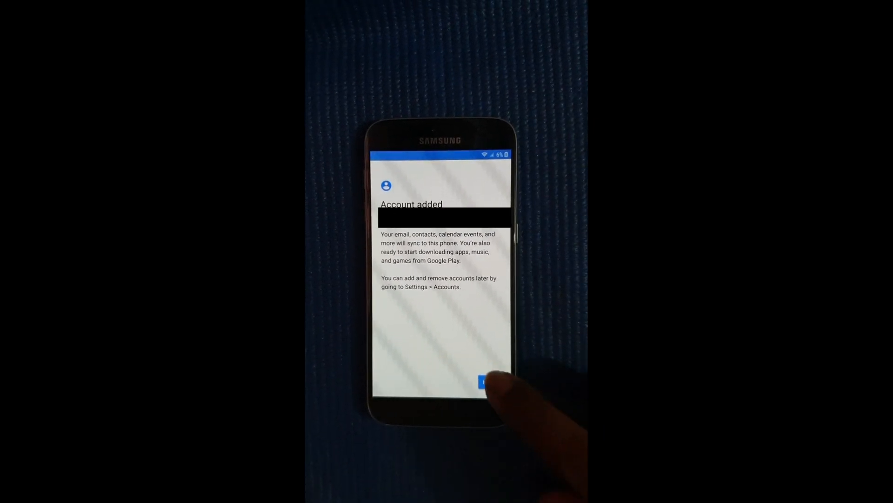
left_click(482, 381)
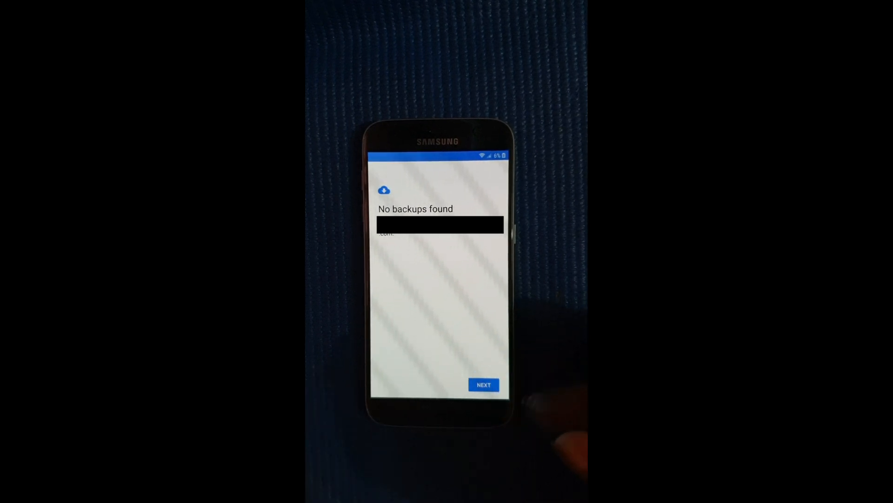
left_click(483, 385)
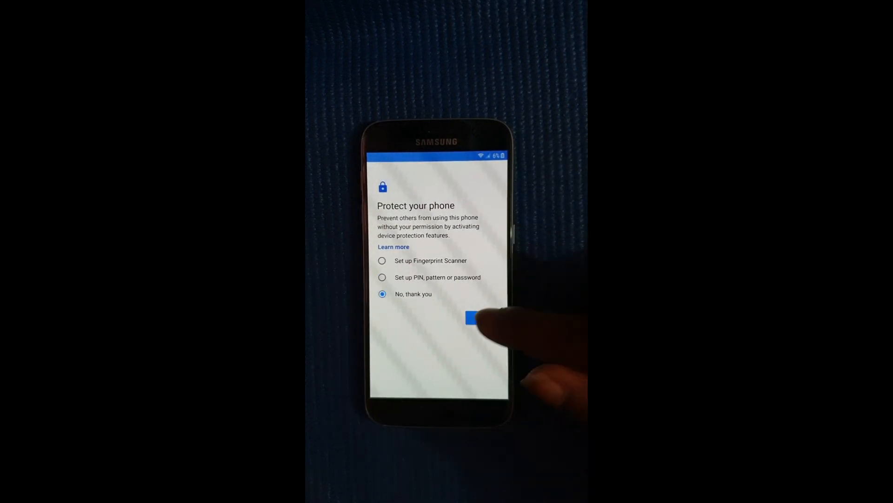
- Skip phone protection, accept Google services, pass the Assistant intro, and dismiss Can't restore
left_click(480, 317)
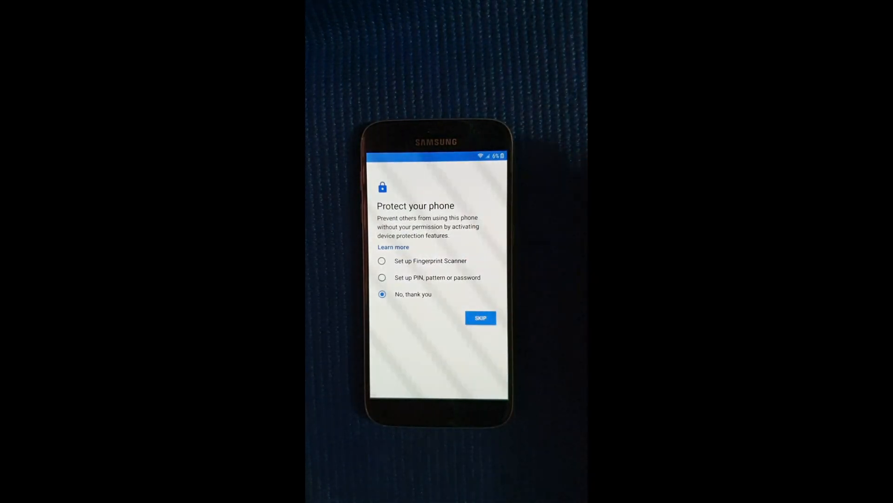
left_click(480, 317)
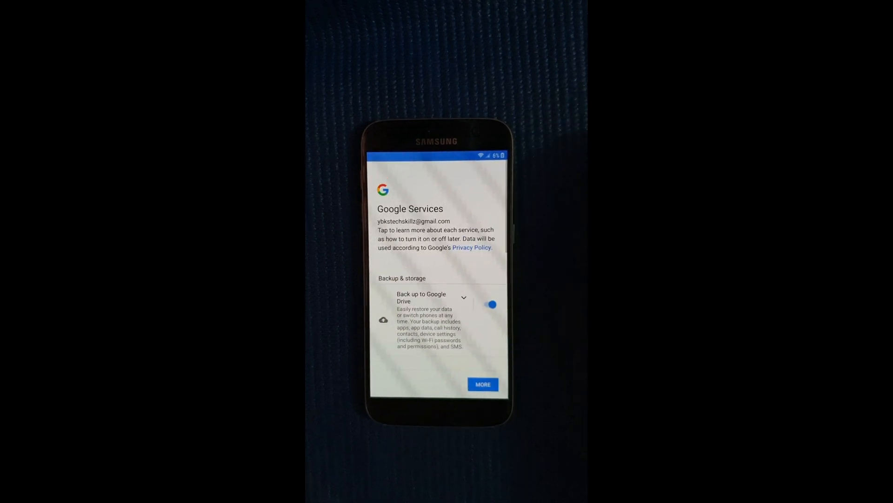
scroll("down", 3)
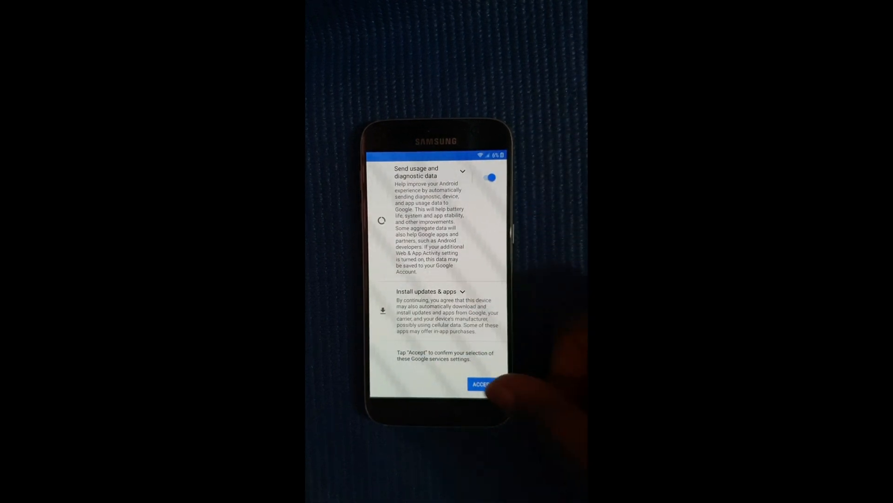
left_click(482, 383)
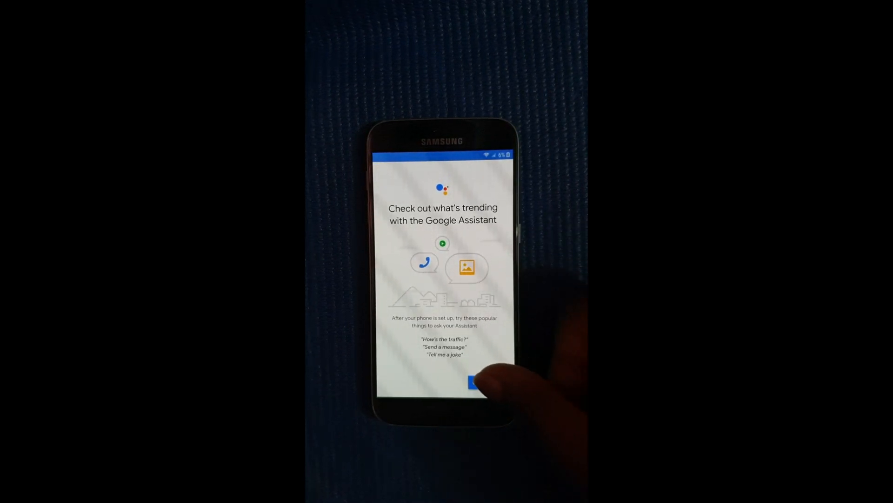
left_click(473, 381)
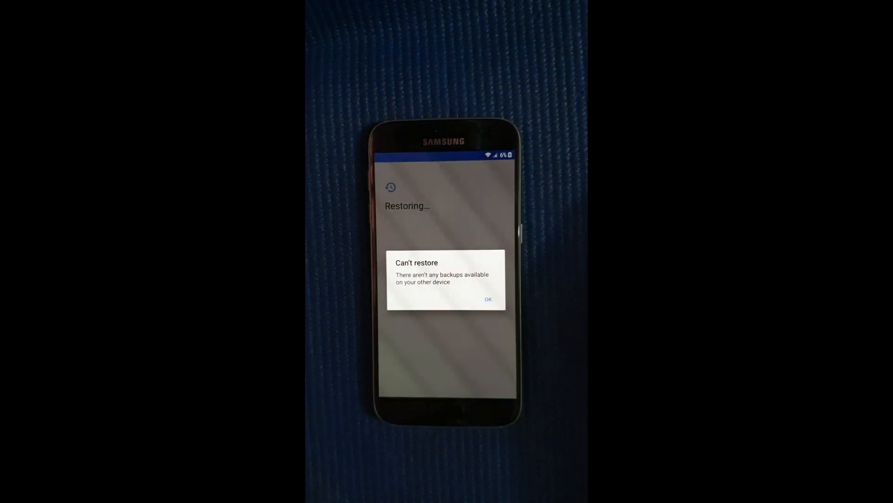
left_click(487, 298)
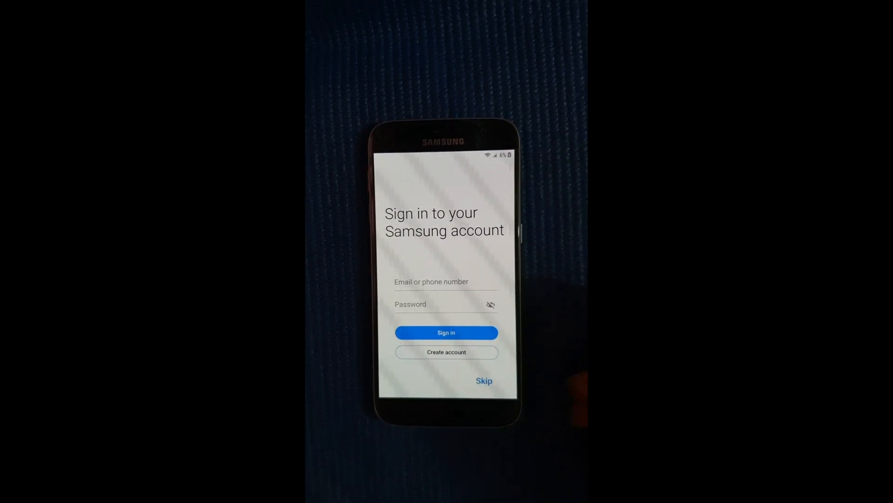
- Skip Samsung account sign-in, choose Don't restore, and finish setup to the home screen
left_click(484, 380)
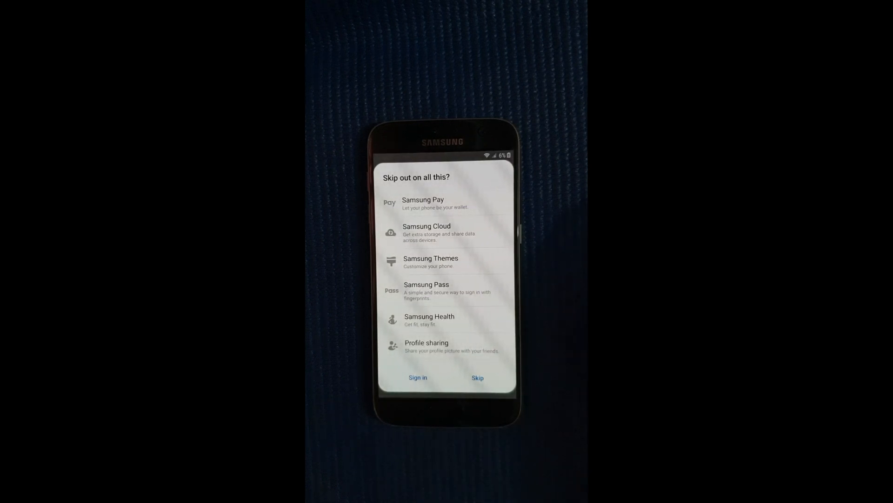
left_click(418, 377)
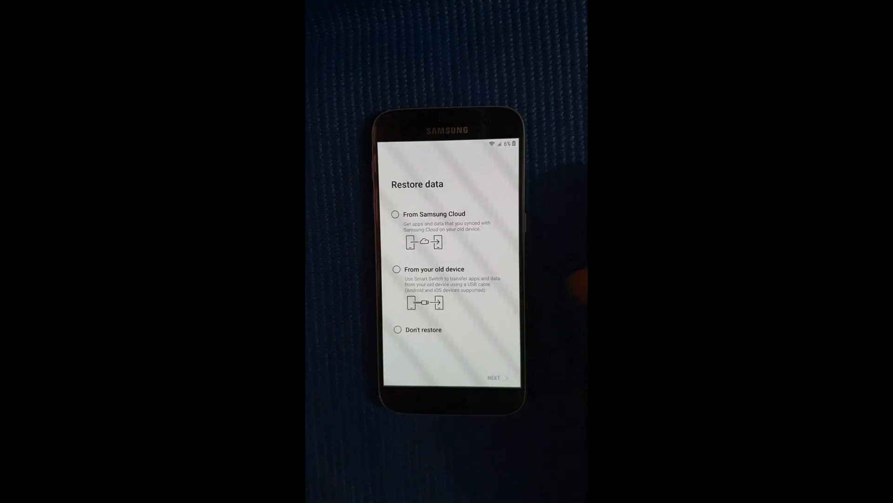
left_click(398, 329)
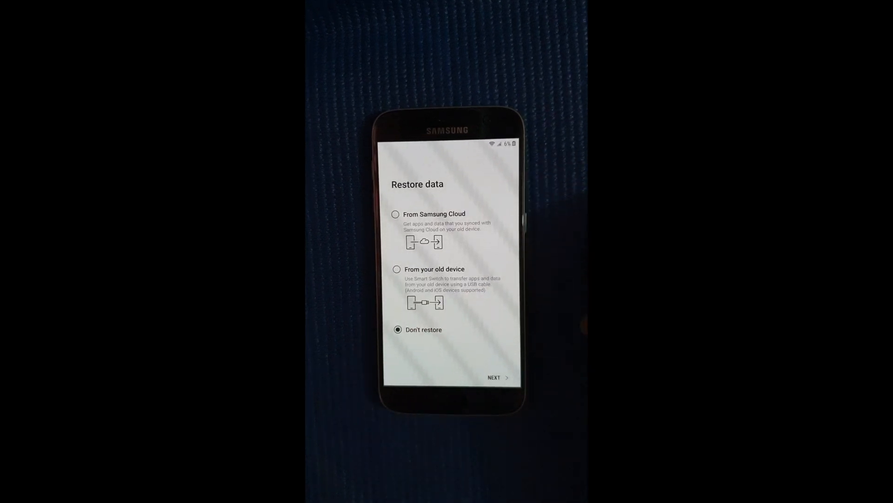
left_click(497, 378)
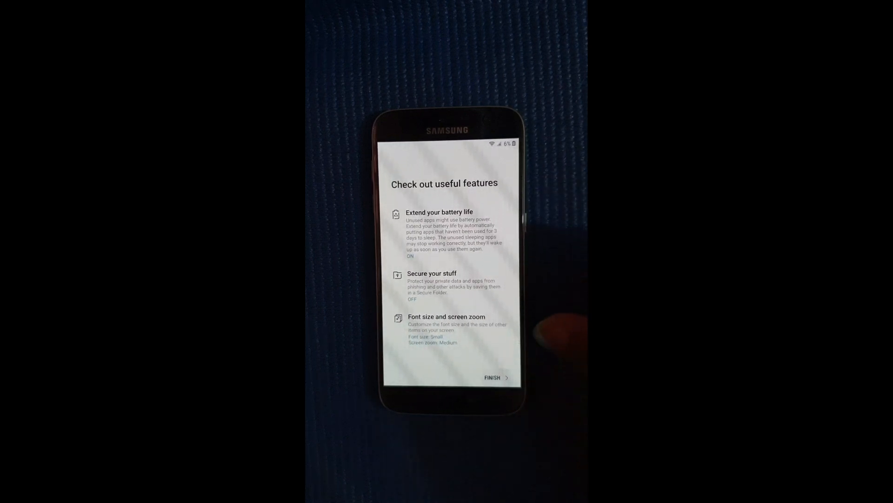
left_click(493, 377)
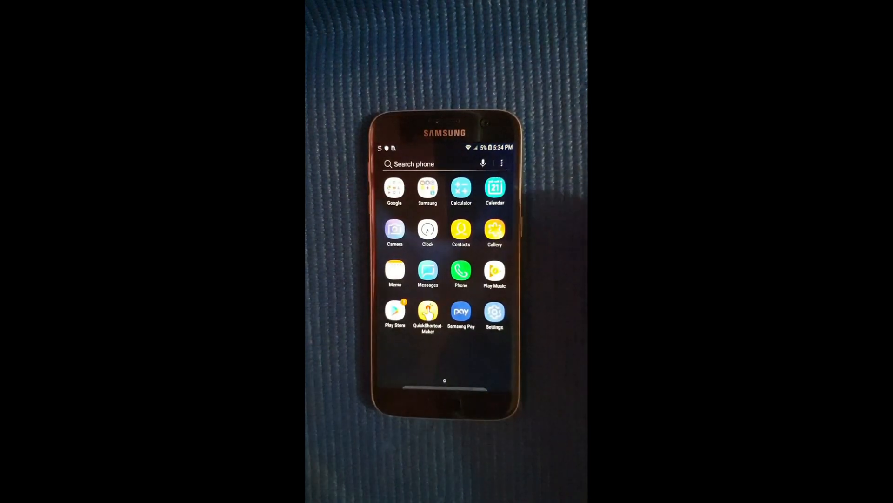
- Open the Google account under Settings > Cloud and accounts > Accounts and choose Remove Account
left_click(493, 313)
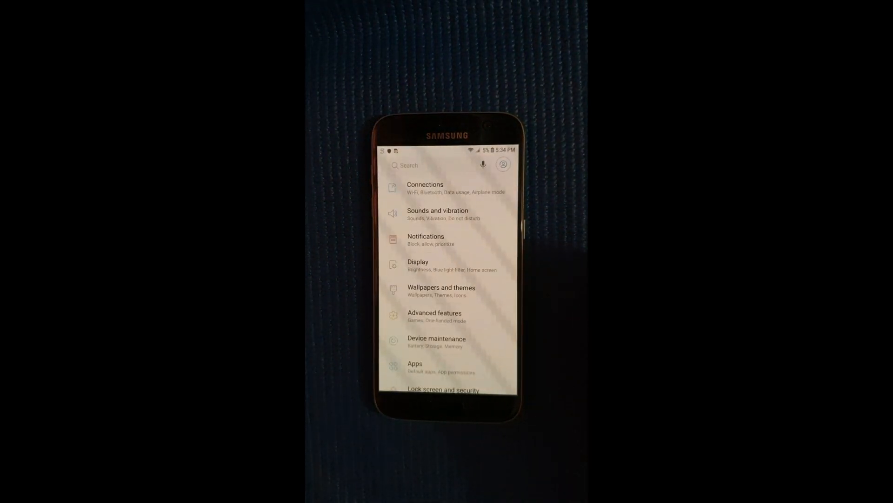
scroll("down", 3)
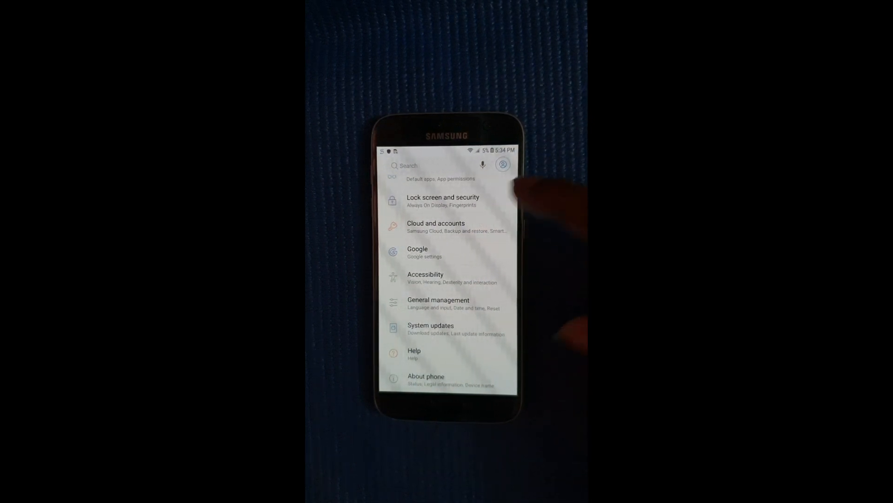
left_click(436, 227)
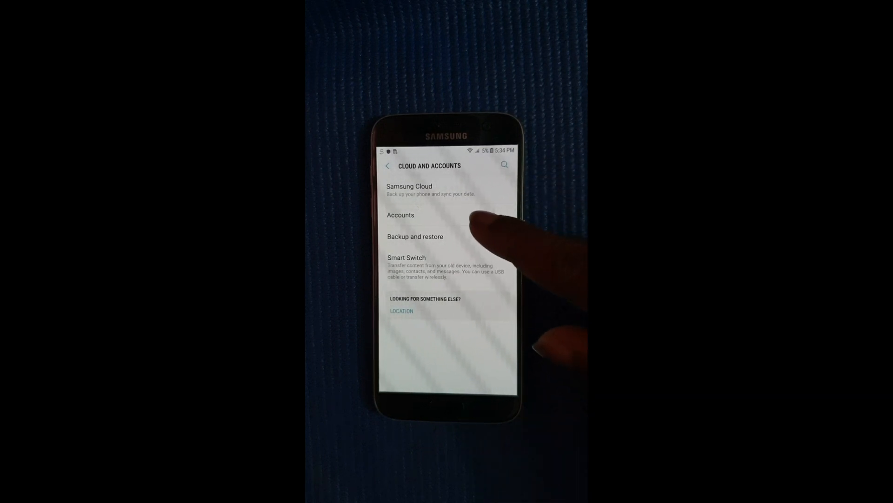
left_click(401, 215)
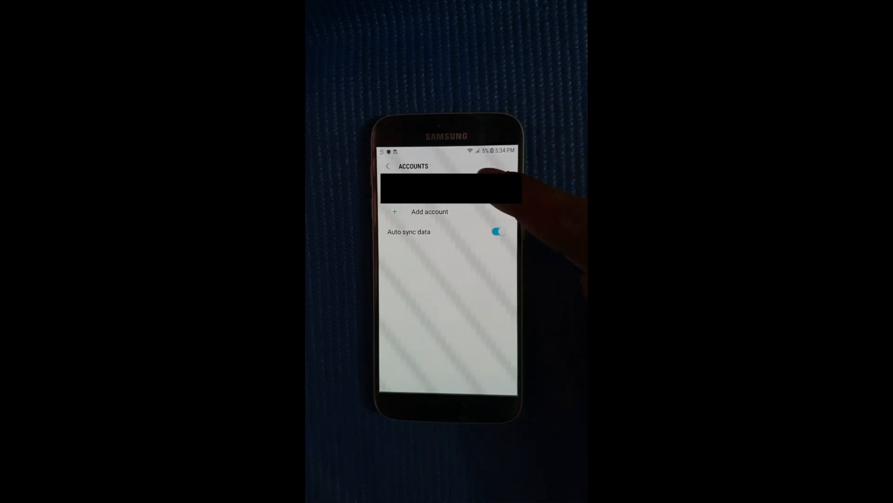
left_click(449, 188)
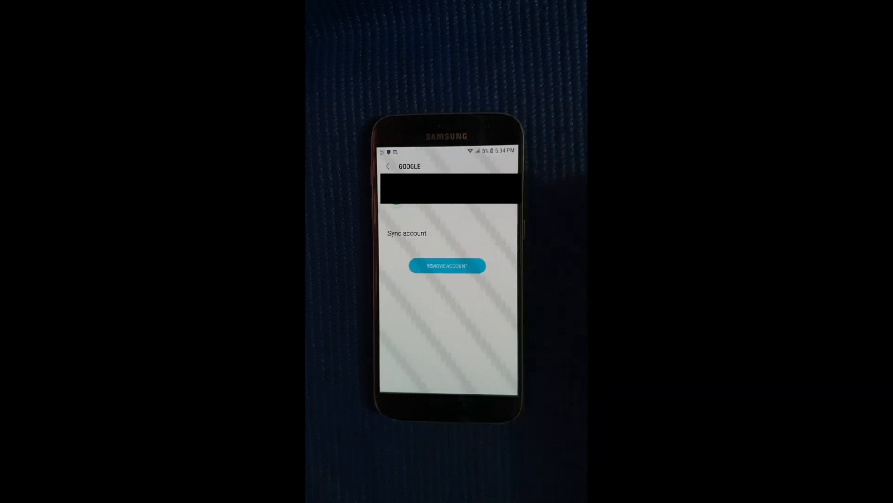
left_click(447, 266)
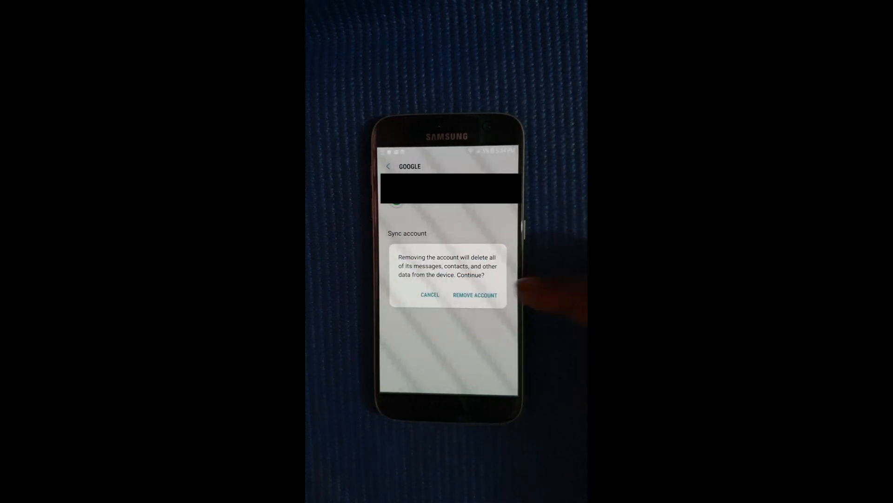